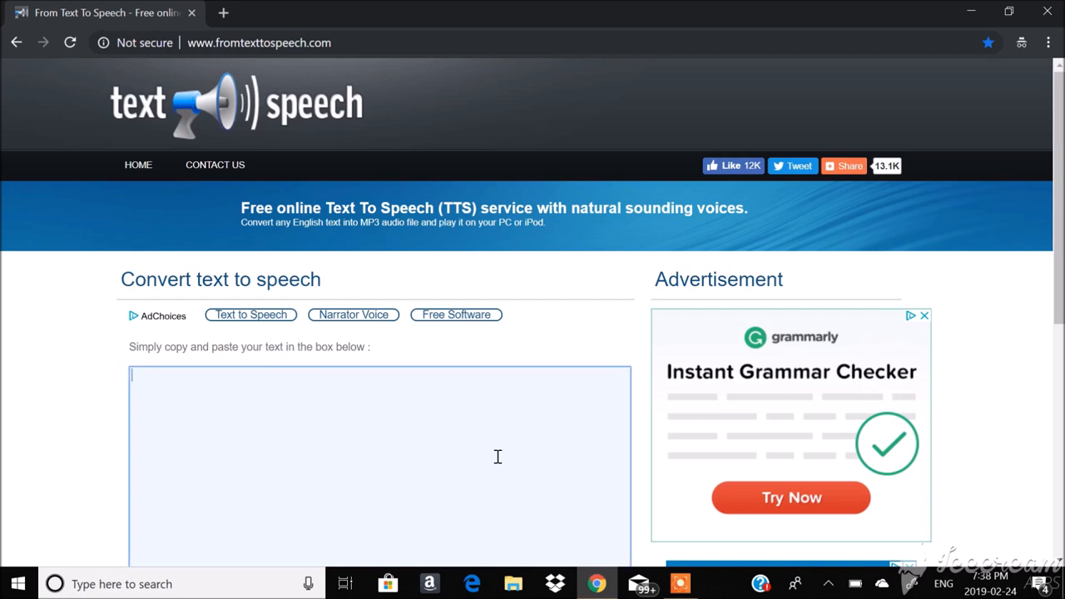
Enter 'I have a beautiful smile' and 'Why do I have a beautiful smile?' on two lines.
scroll("down", 3)
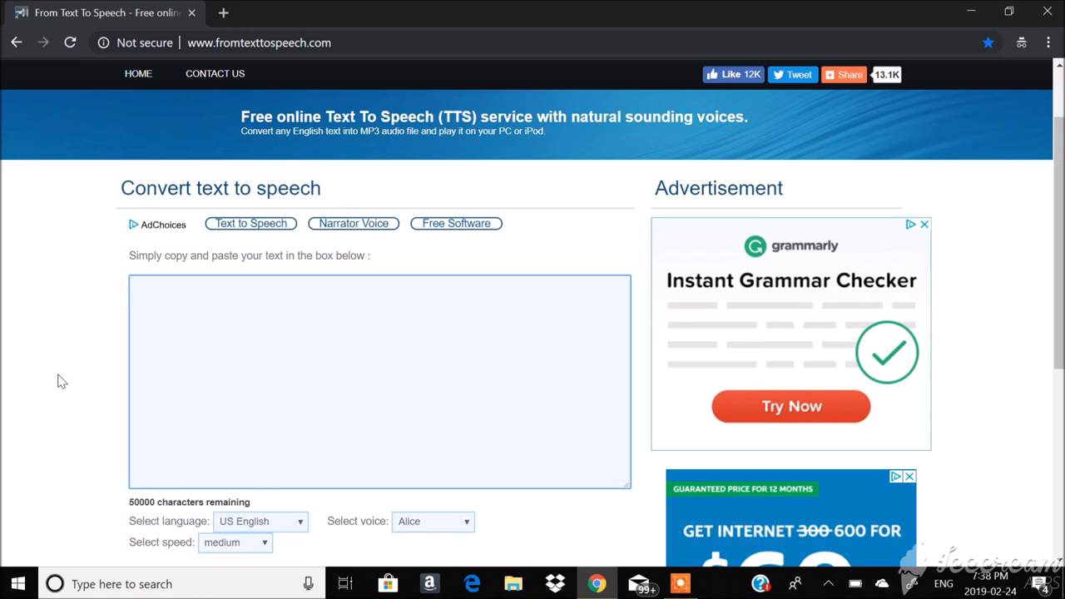
type("I have a be")
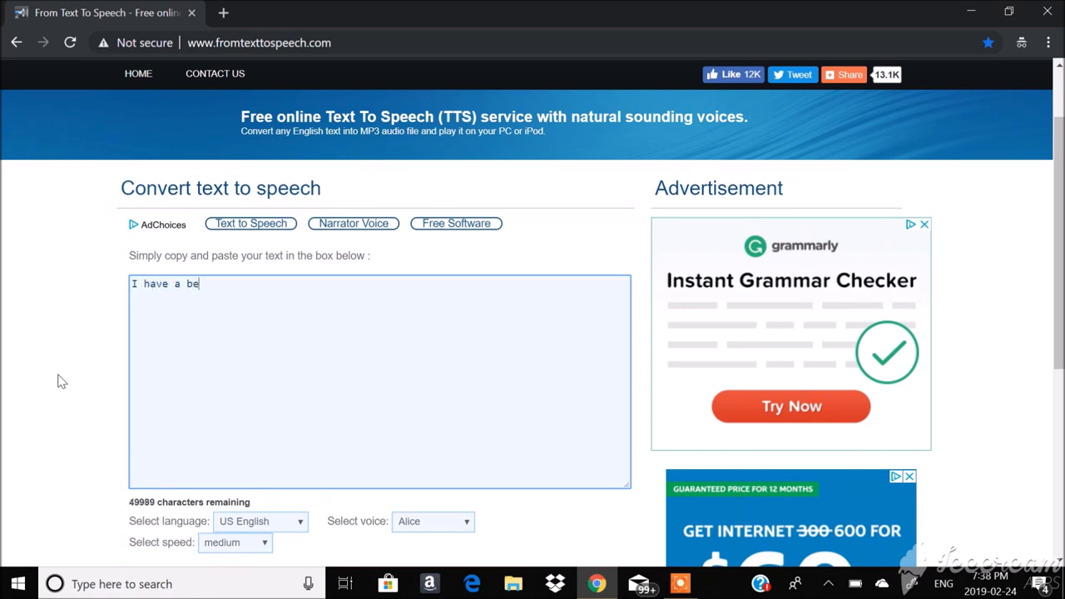
type("autiful smile")
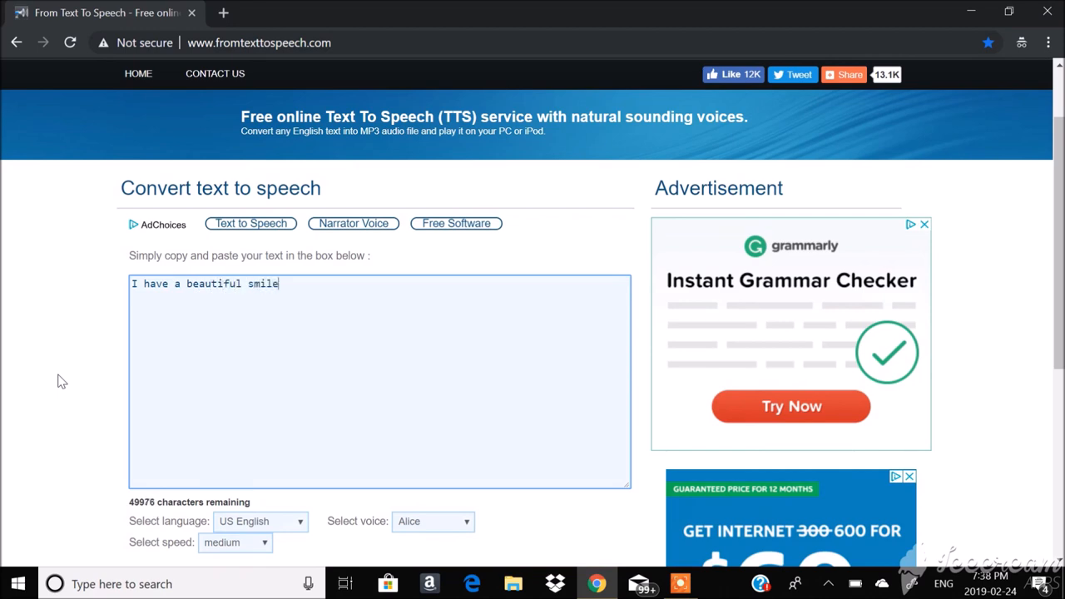
type("Why do I have a be")
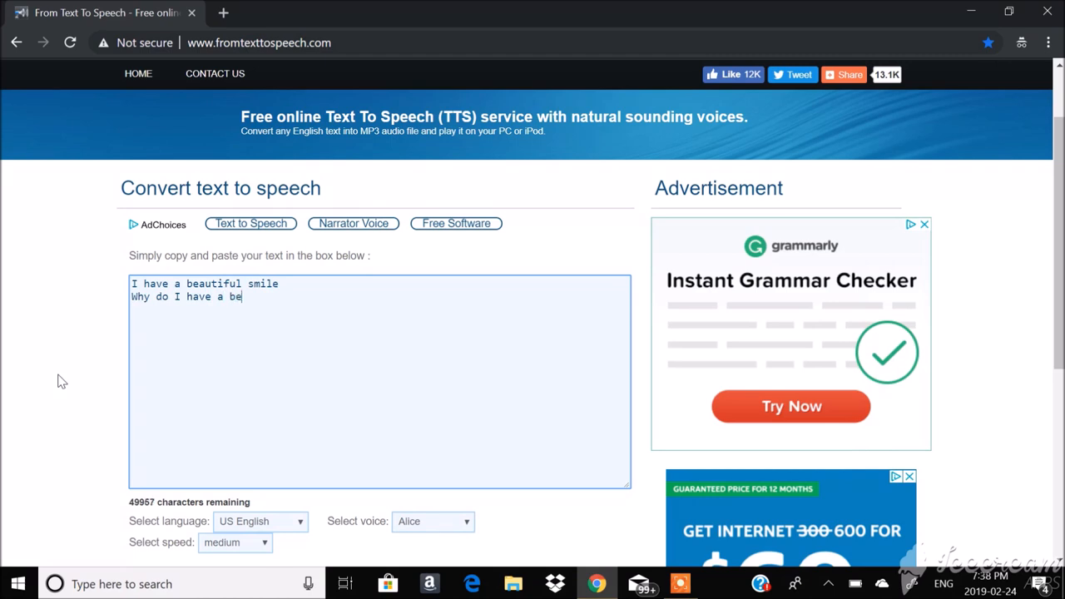
type("autiful smile?")
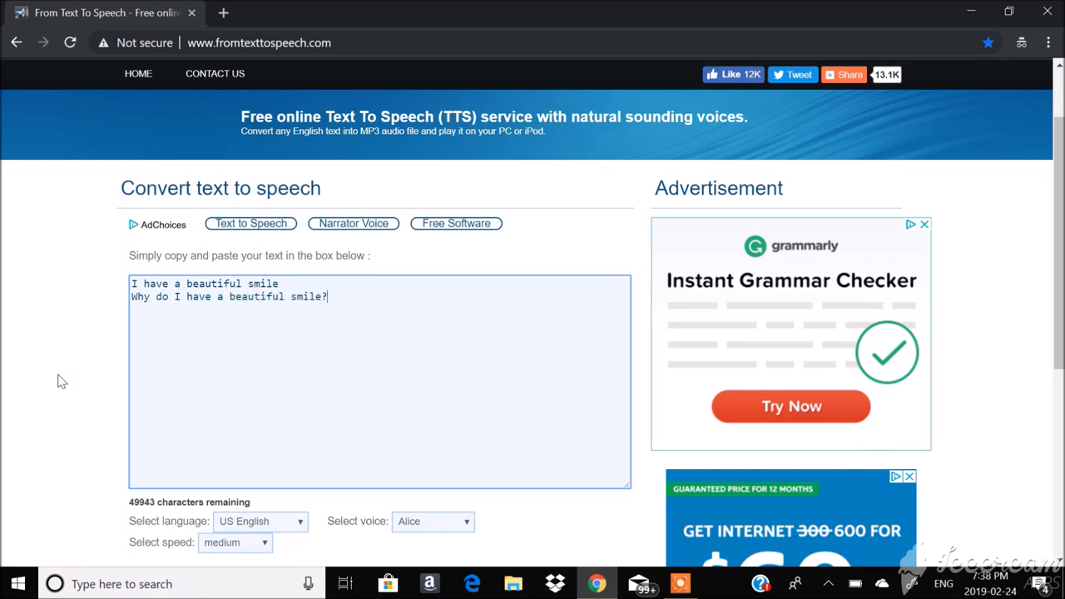
scroll("down", 3)
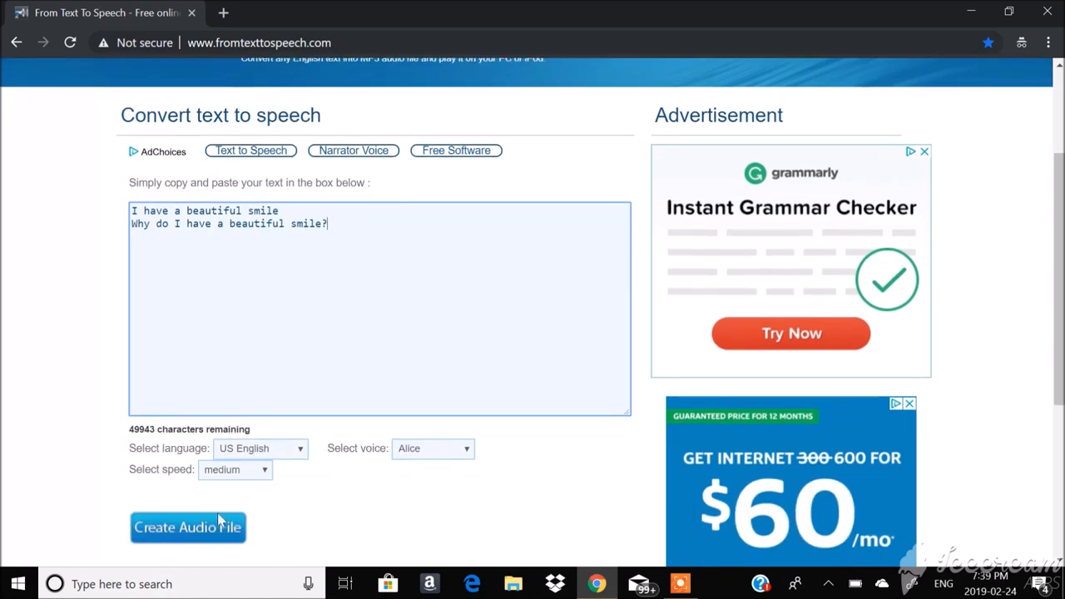
Create the audio file so a download link for the MP3 appears.
left_click(187, 528)
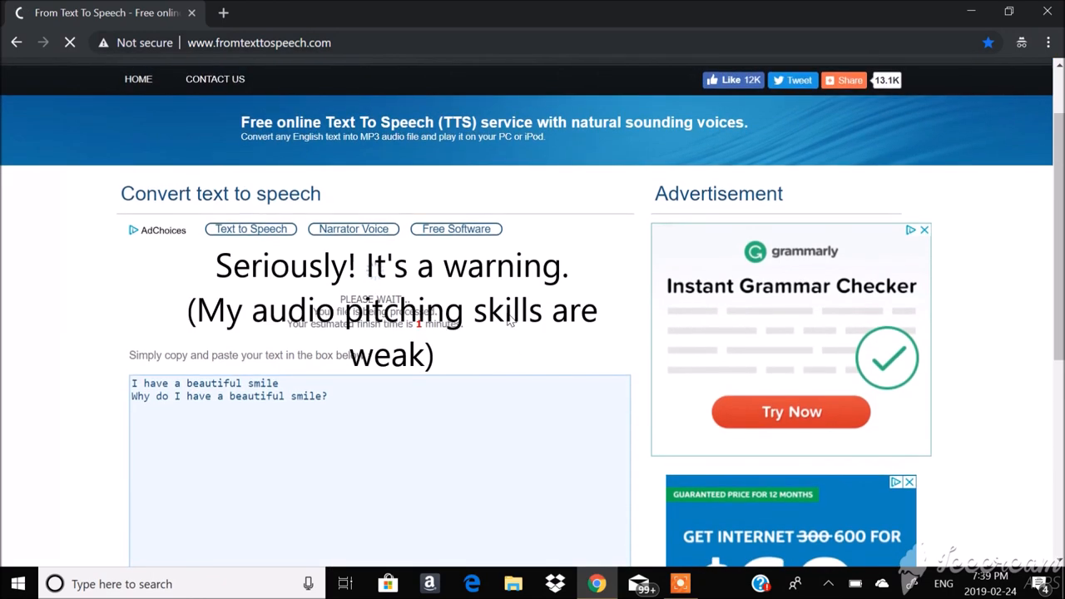
scroll("down", 3)
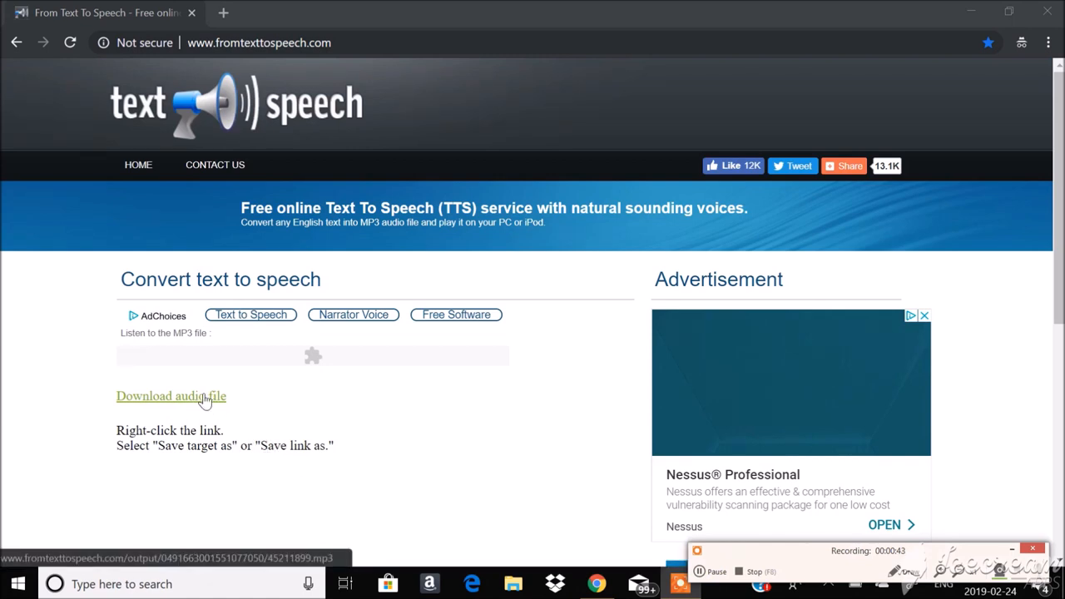
Save the downloaded MP3 to the desktop and rename it 'smile affrmations'.
left_click(170, 396)
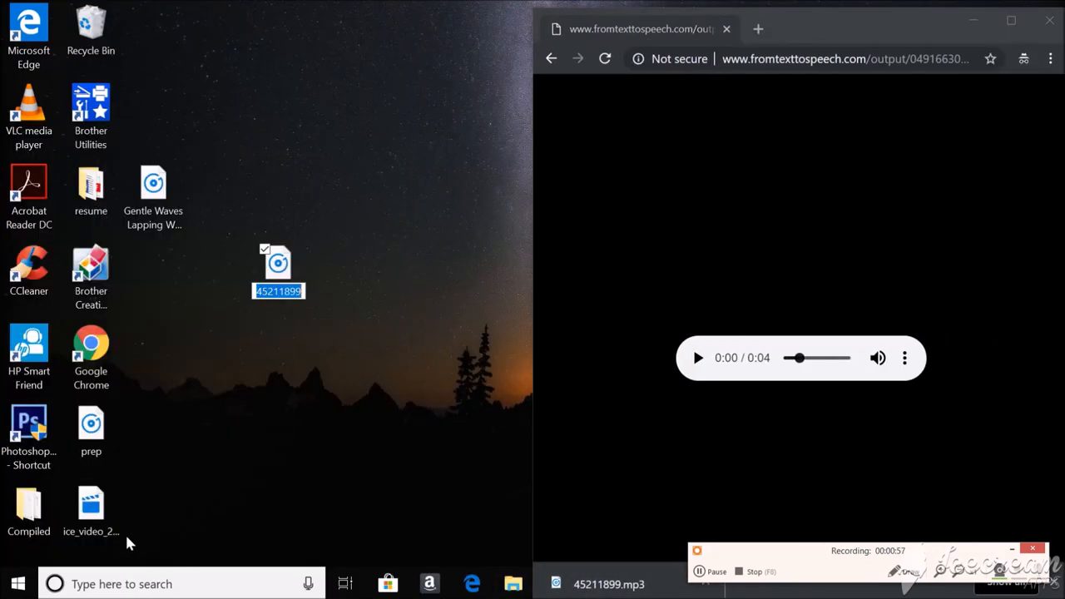
type("smile affrmations")
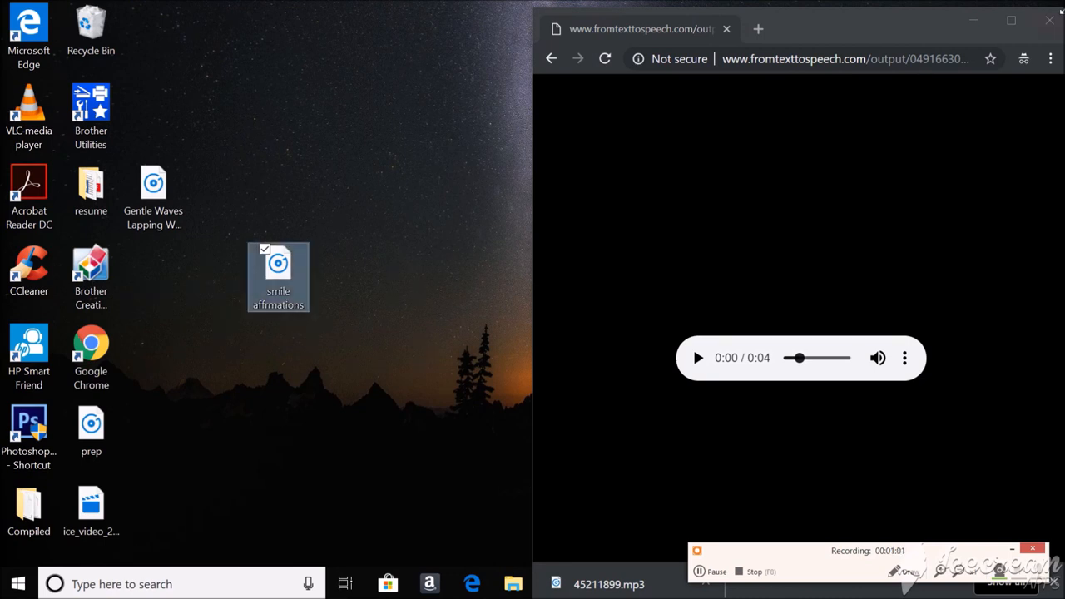
mouse_move(883, 511)
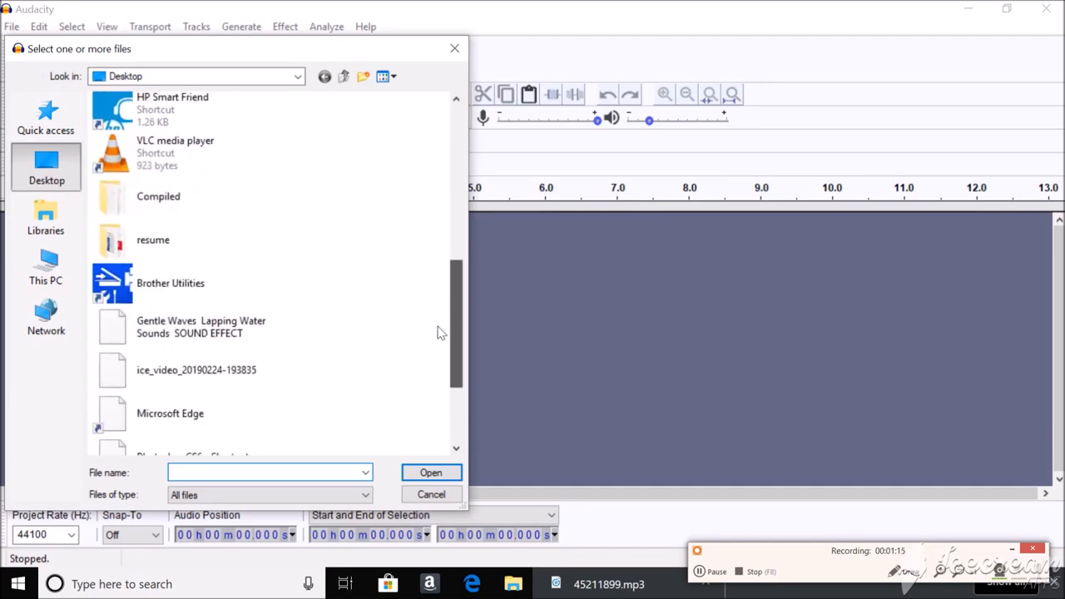
Load the smile affrmations MP3 into Audacity as a mono track.
scroll("down", 3)
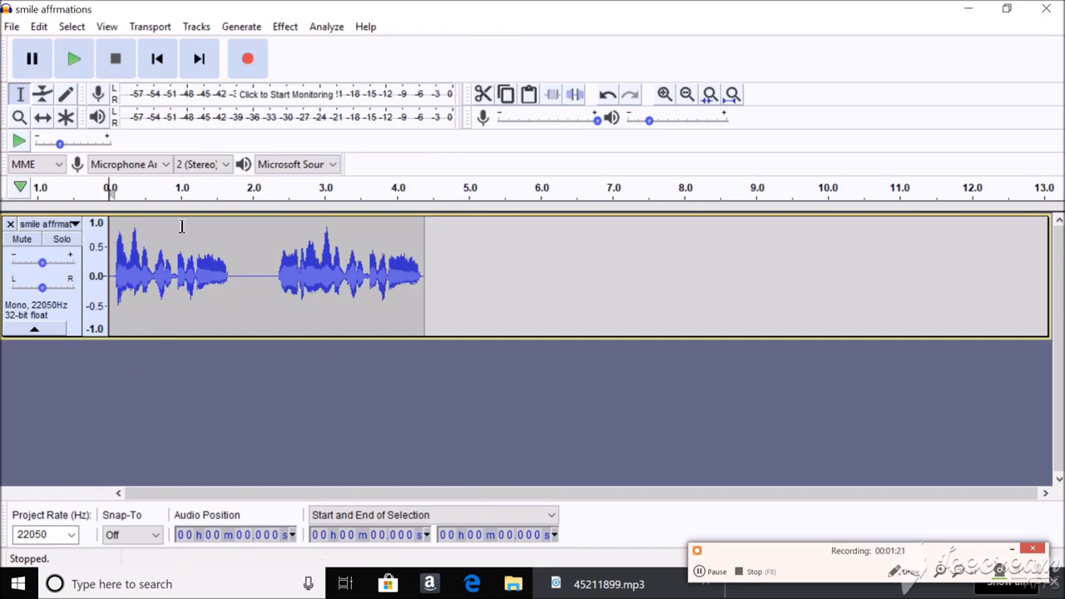
mouse_move(285, 26)
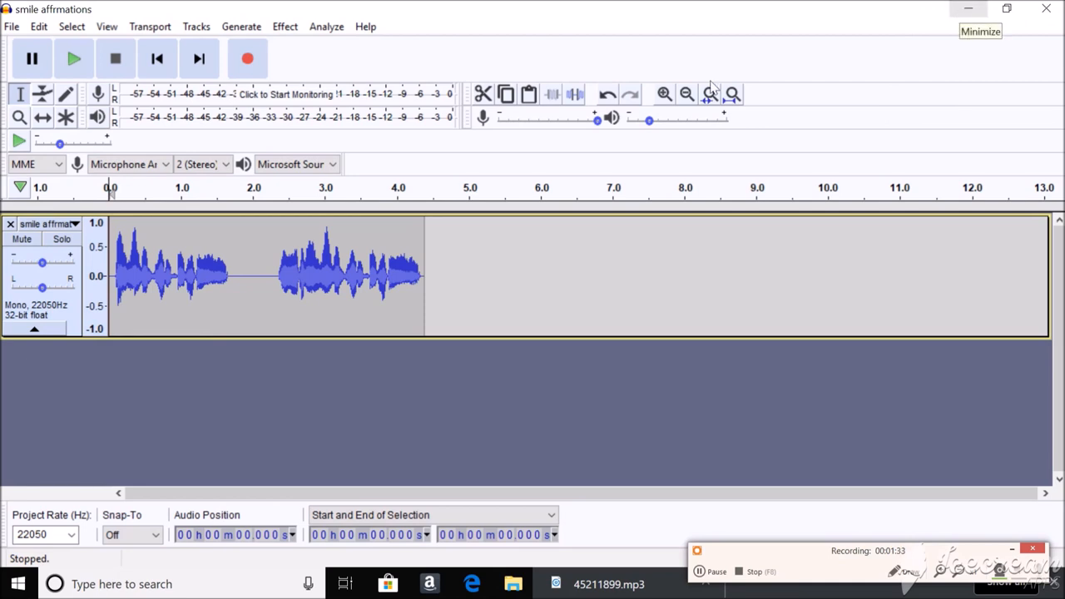
mouse_move(922, 7)
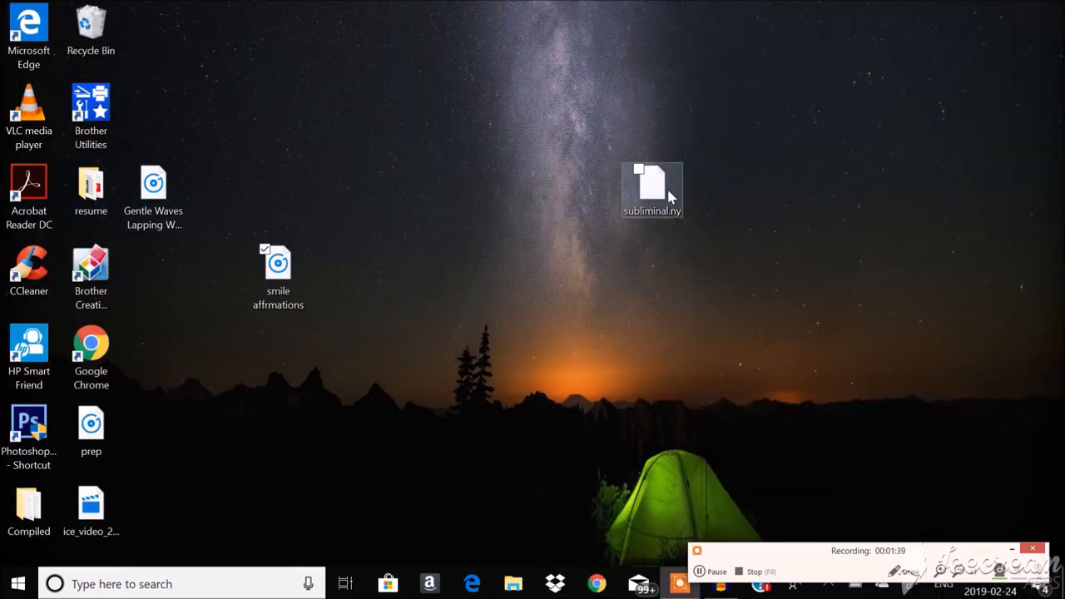
Move subliminal.ny on the desktop to sit just below the smile affrmations icon.
left_click_drag(652, 189, 278, 349)
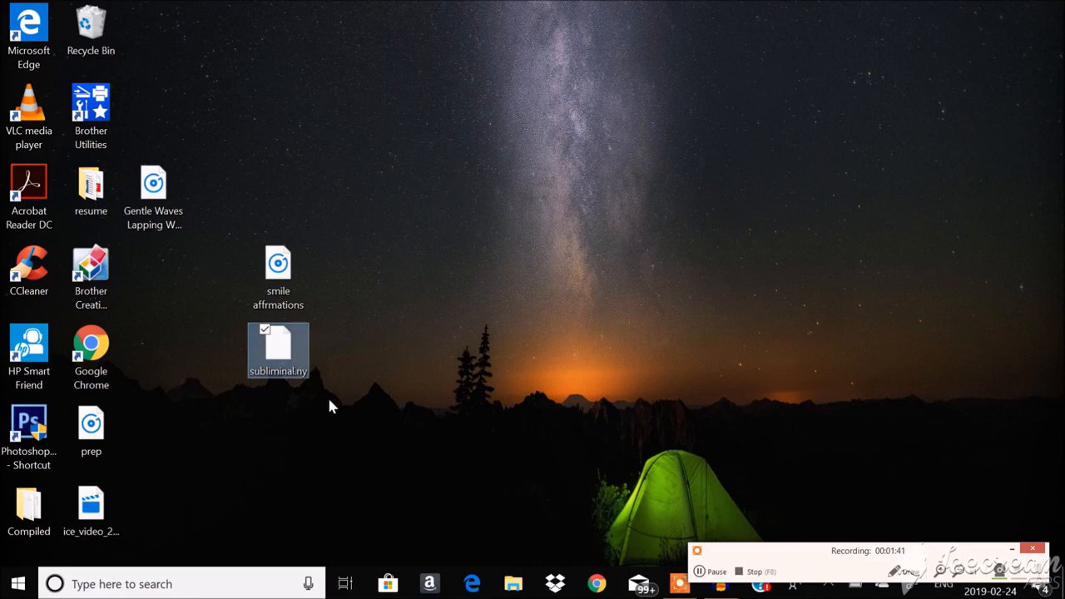
mouse_move(423, 374)
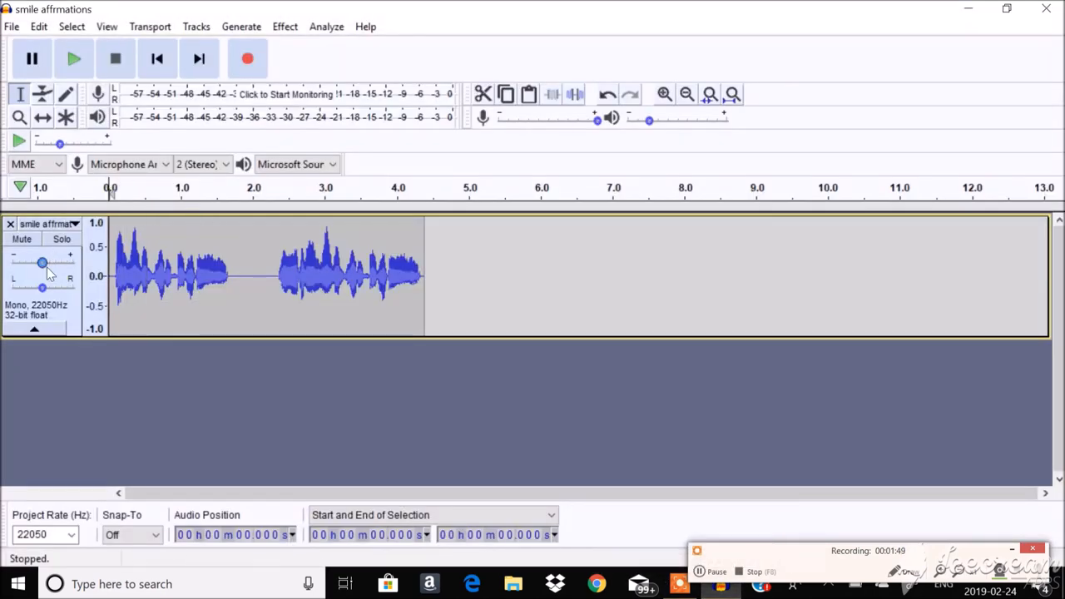
left_click(284, 26)
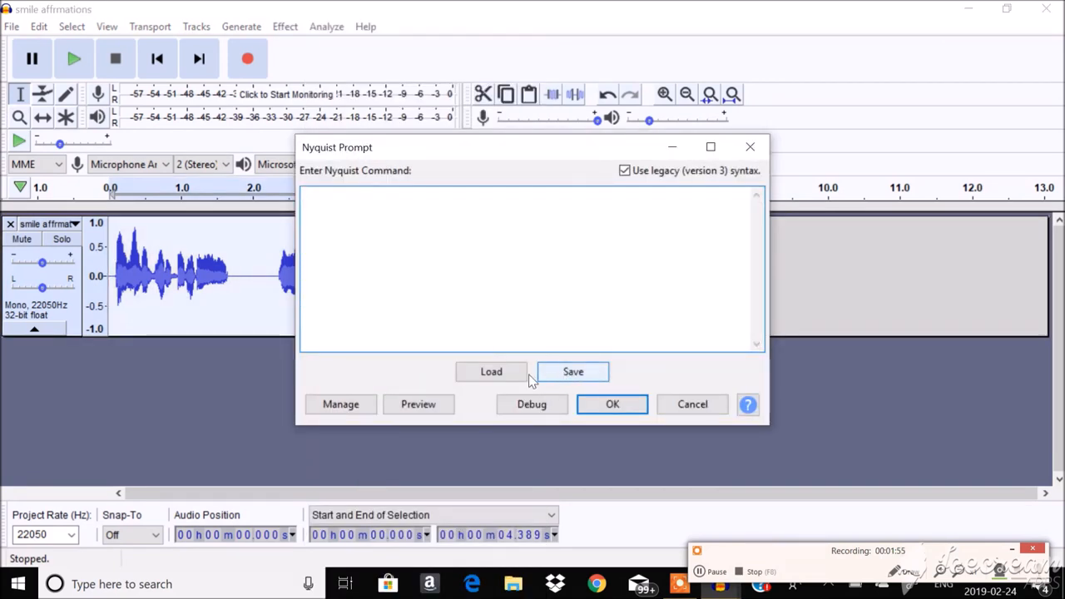
left_click(491, 371)
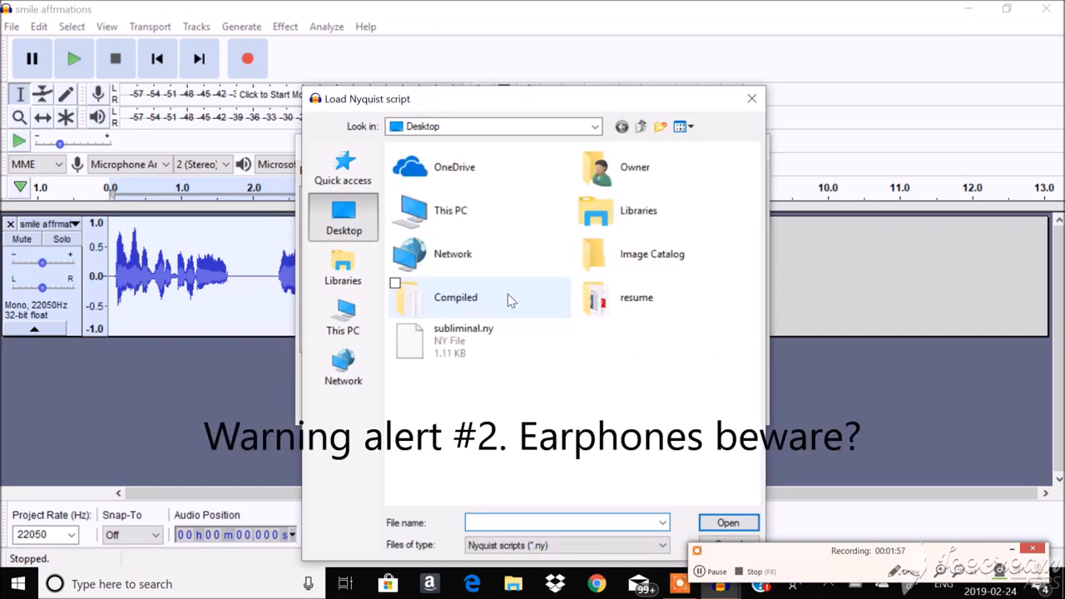
left_click(753, 98)
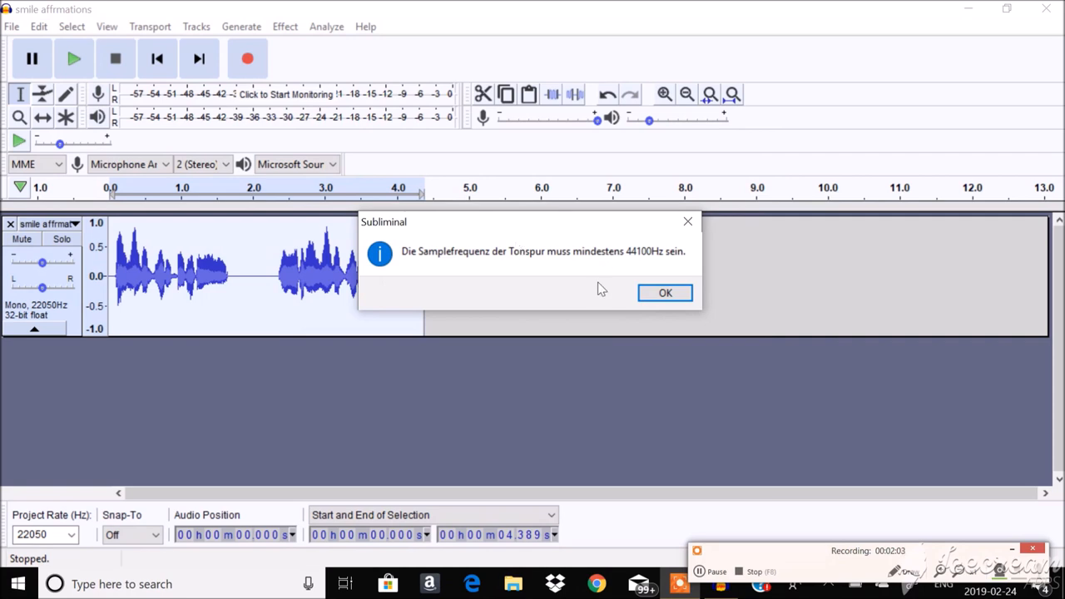
mouse_move(530, 249)
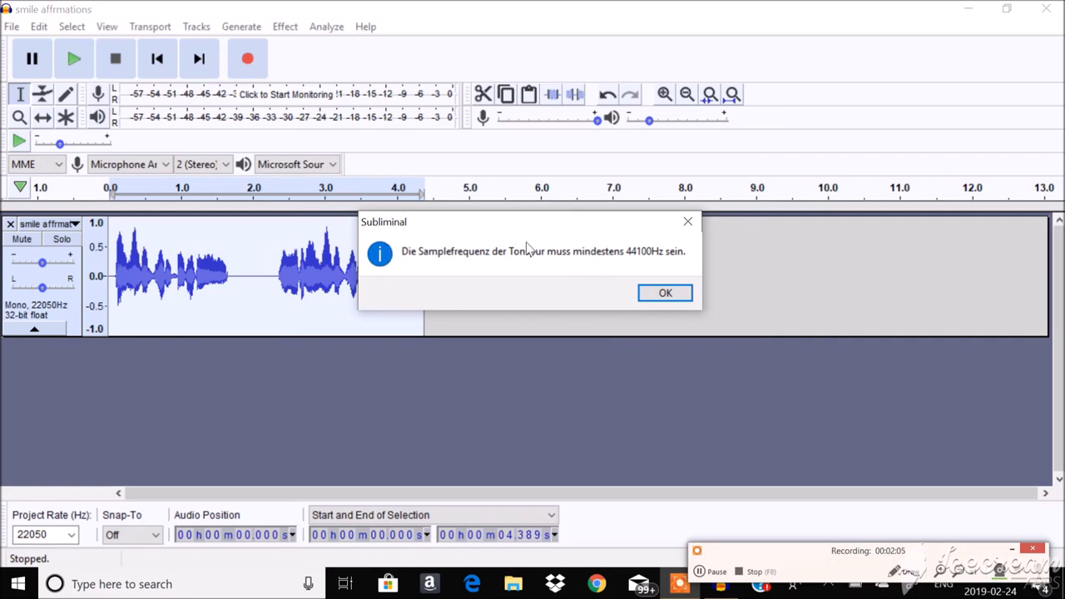
mouse_move(636, 263)
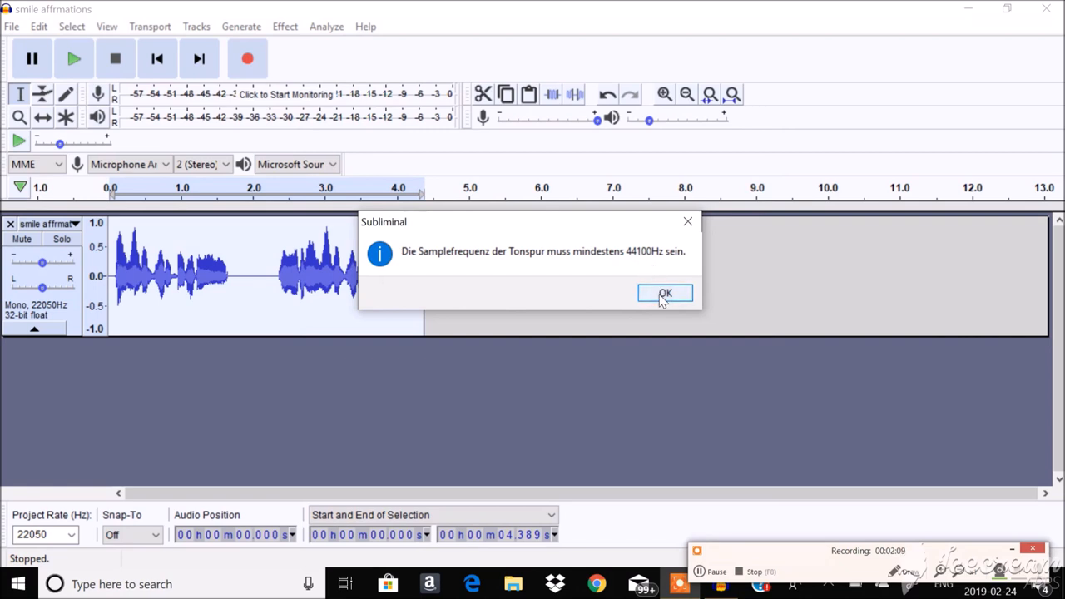
left_click(666, 292)
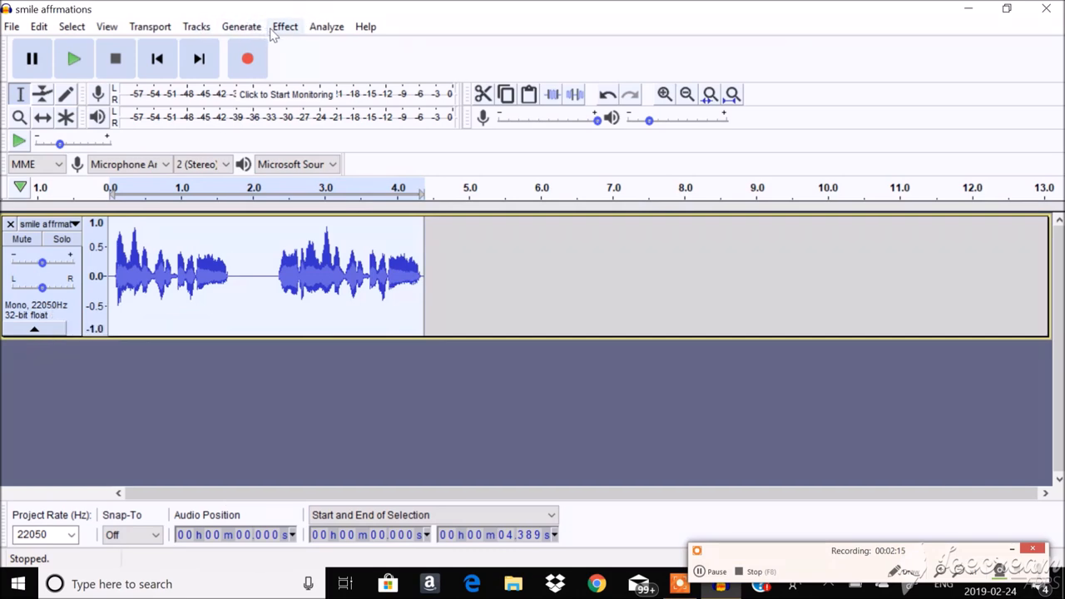
Resample the affirmations track to 44100 Hz.
left_click(285, 26)
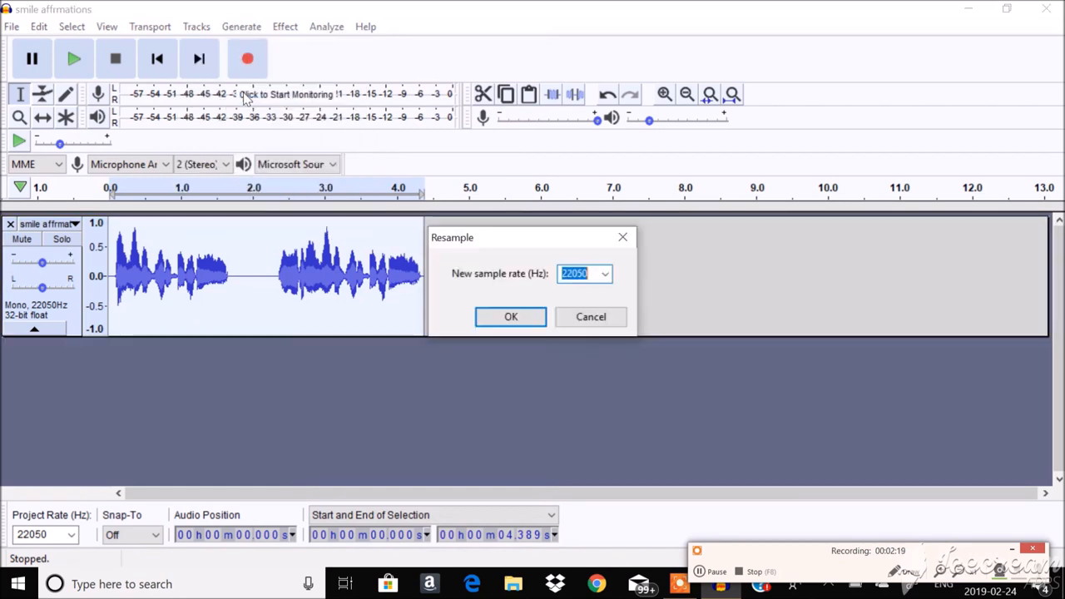
left_click(604, 273)
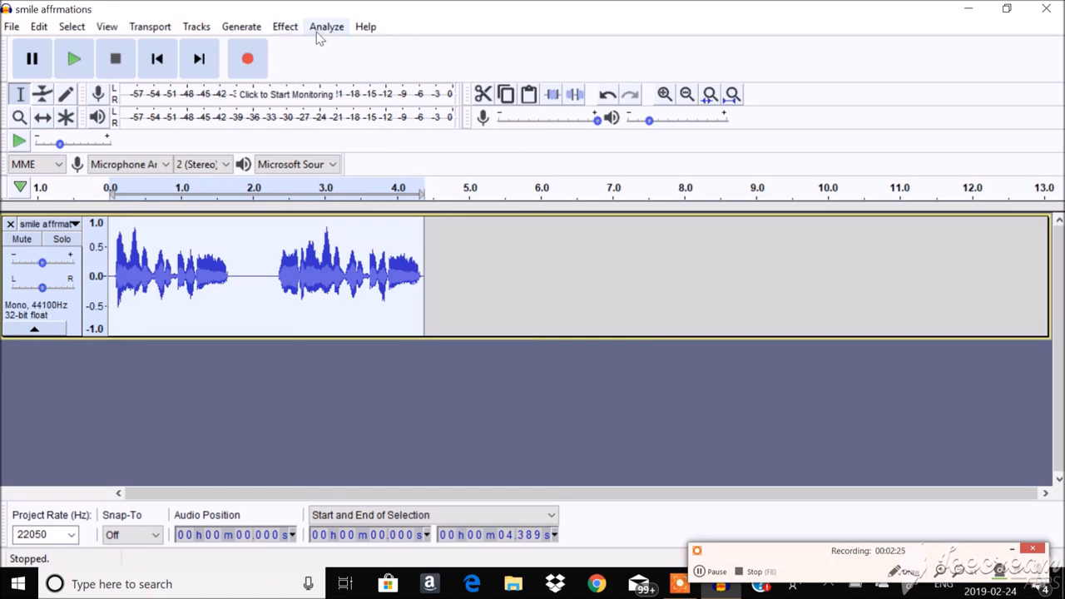
Run the subliminal.ny script from the Desktop via Nyquist Prompt with a 17500 Hz carrier.
left_click(285, 27)
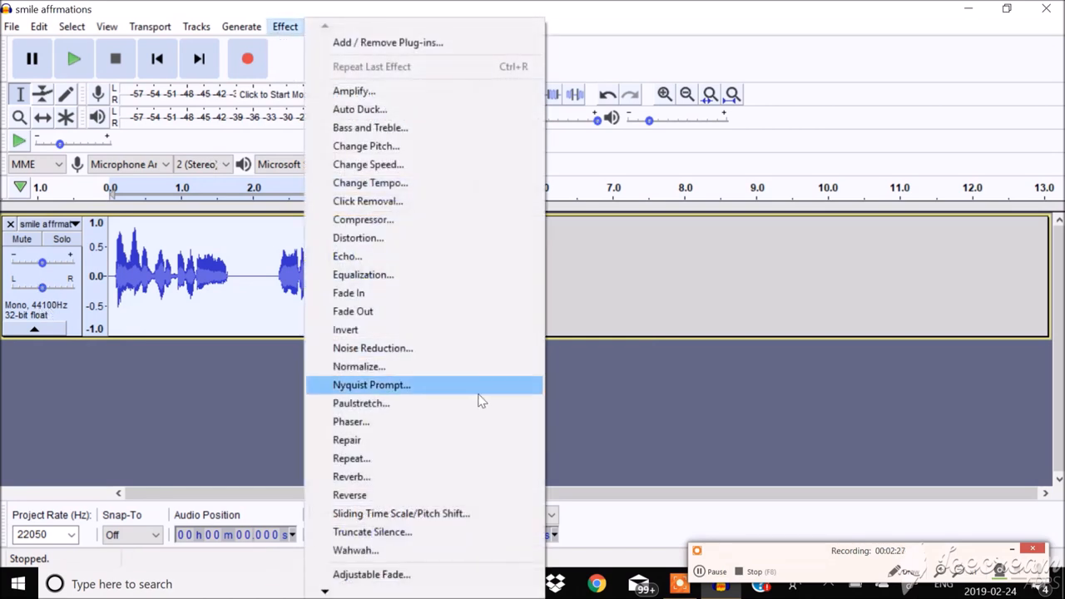
left_click(372, 387)
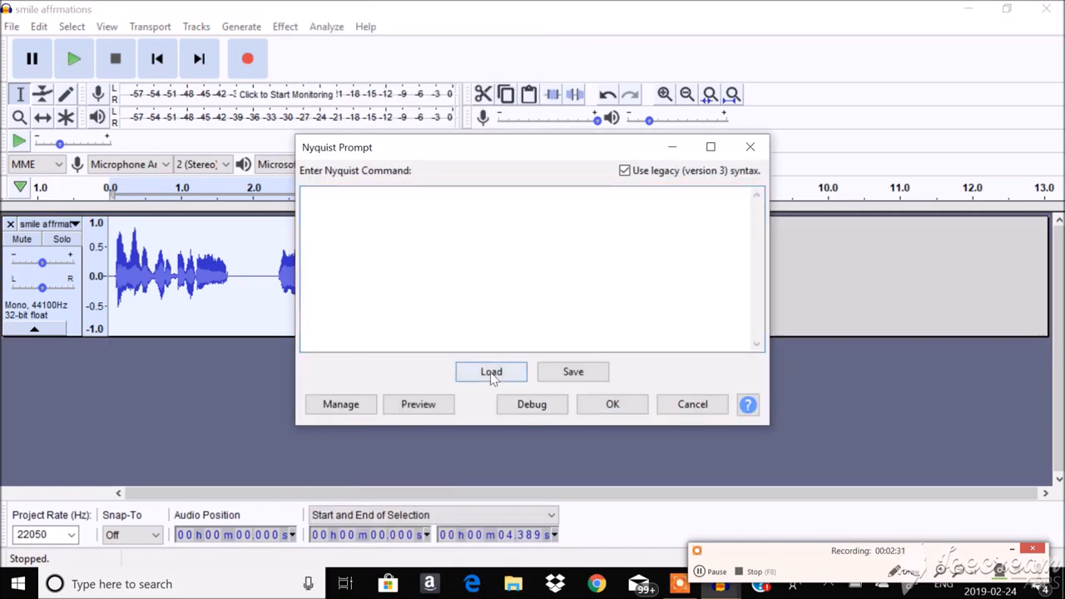
left_click(491, 373)
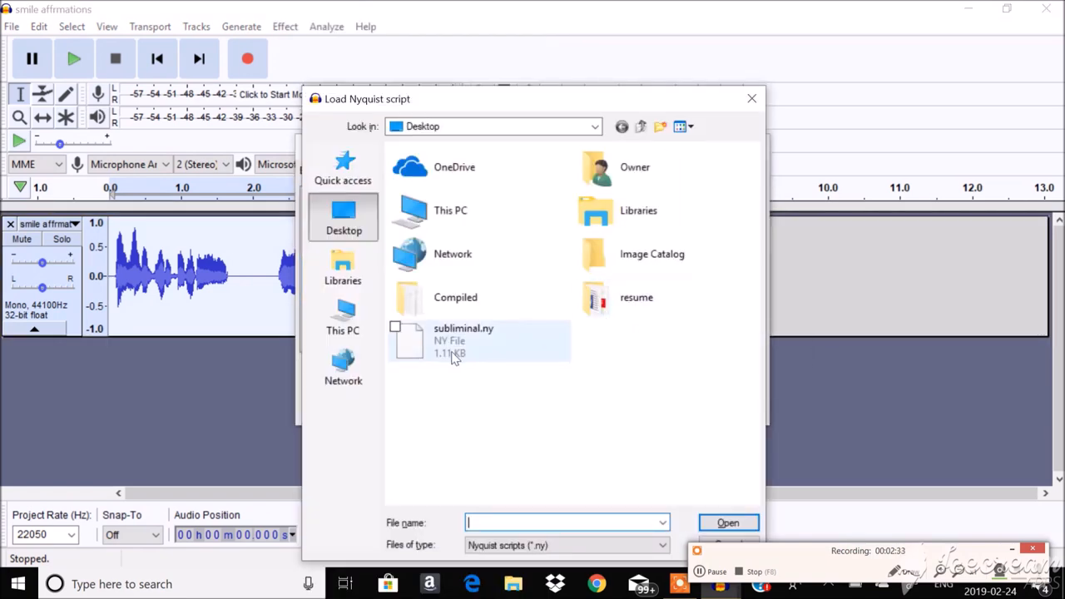
left_click(729, 523)
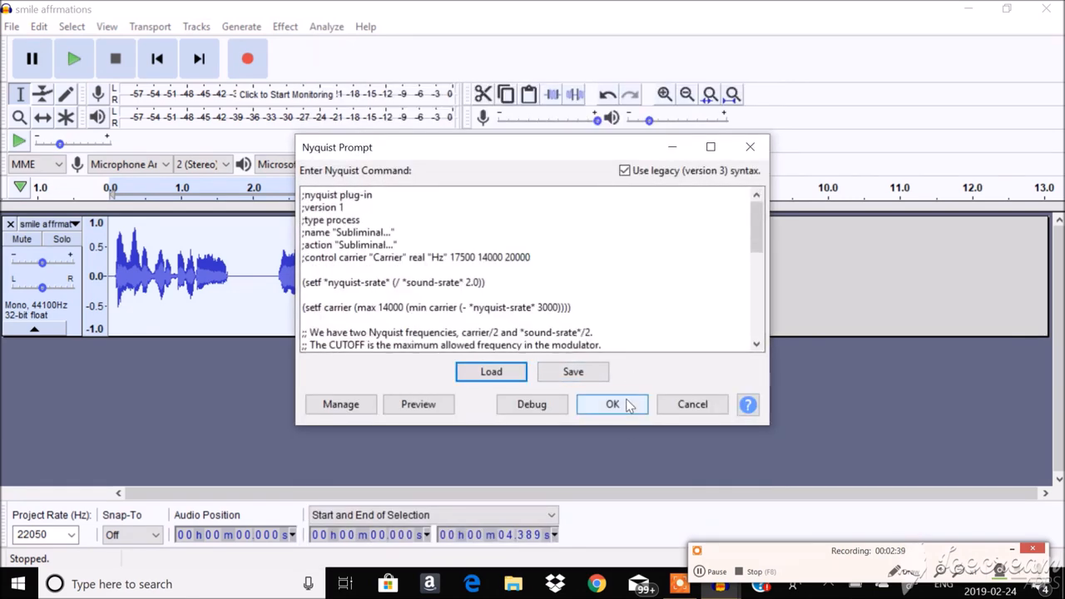
left_click(613, 404)
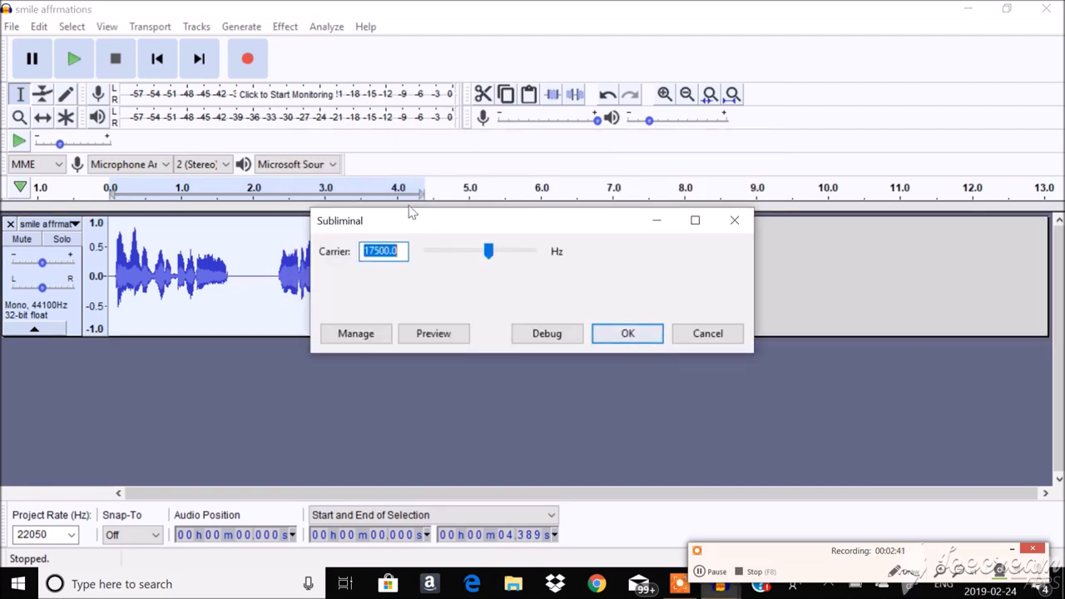
left_click(626, 333)
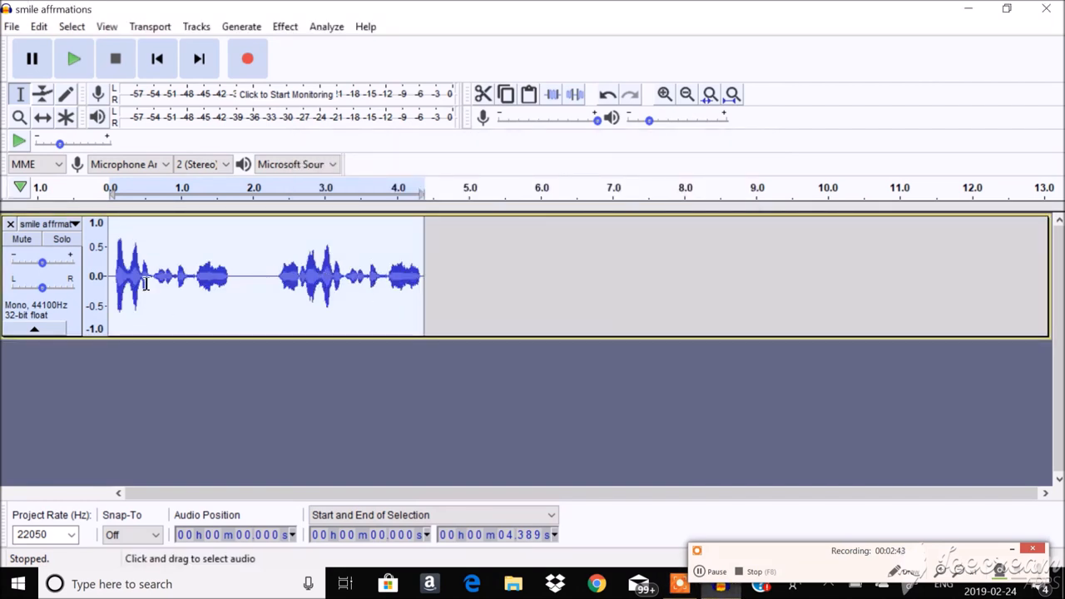
Export the processed track as WAV 'smile!' to the Desktop, accepting the metadata tags.
left_click(10, 27)
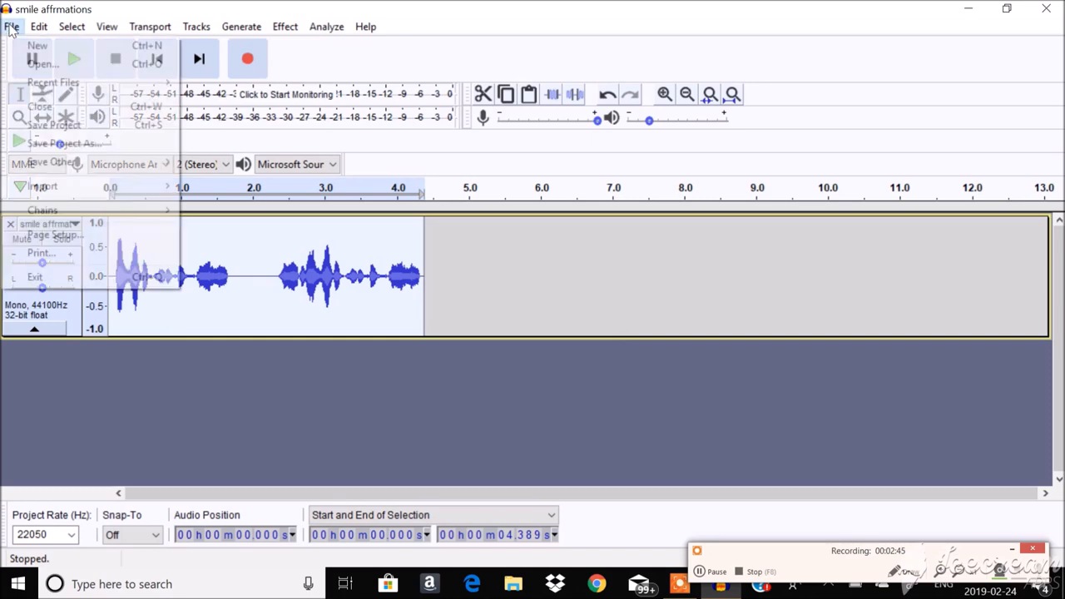
left_click(50, 161)
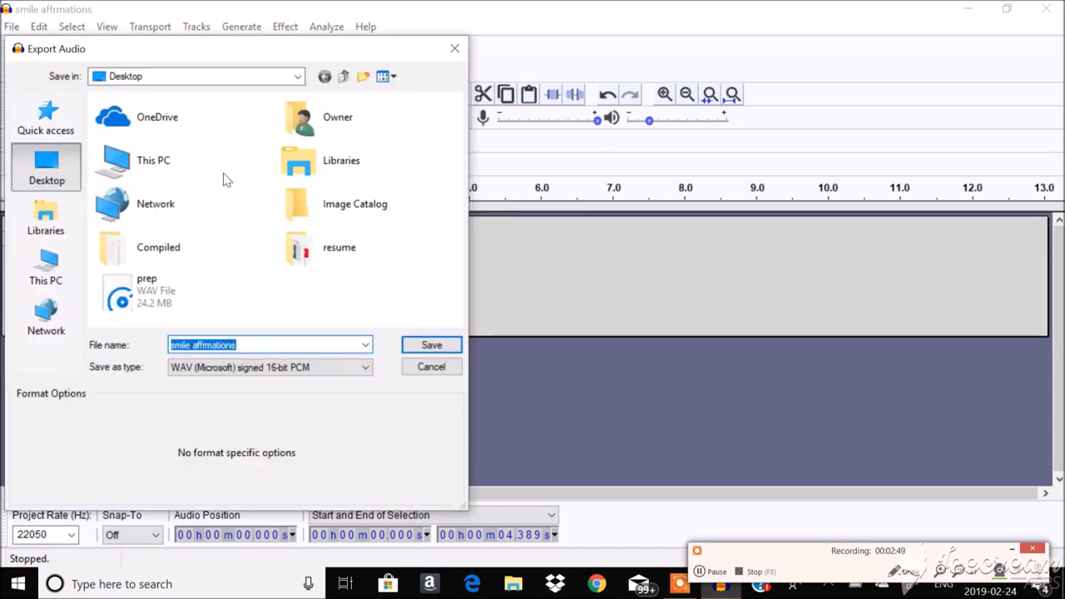
type("smile")
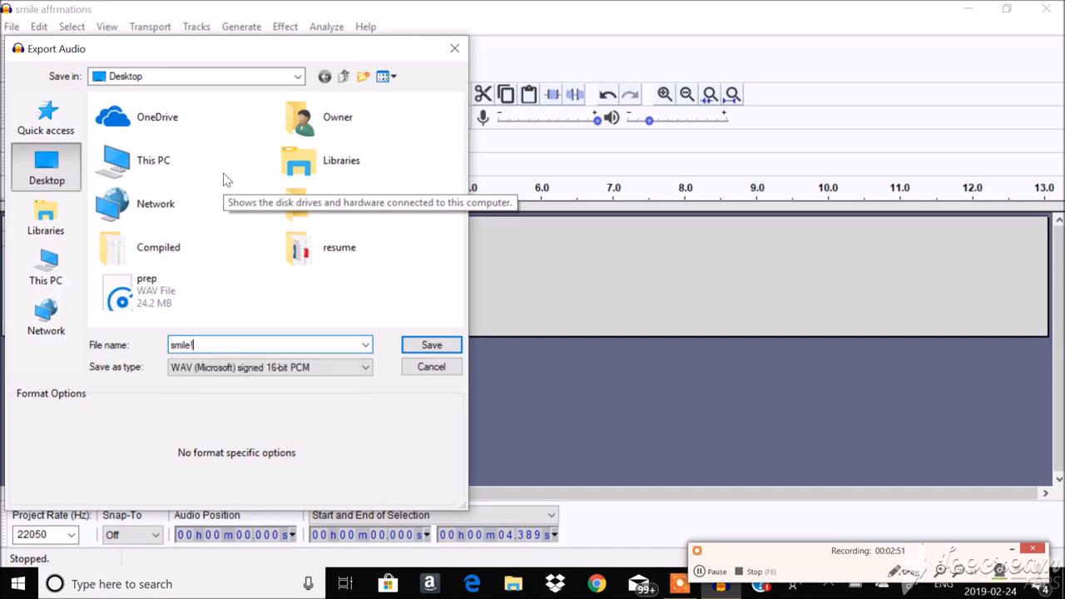
left_click(431, 344)
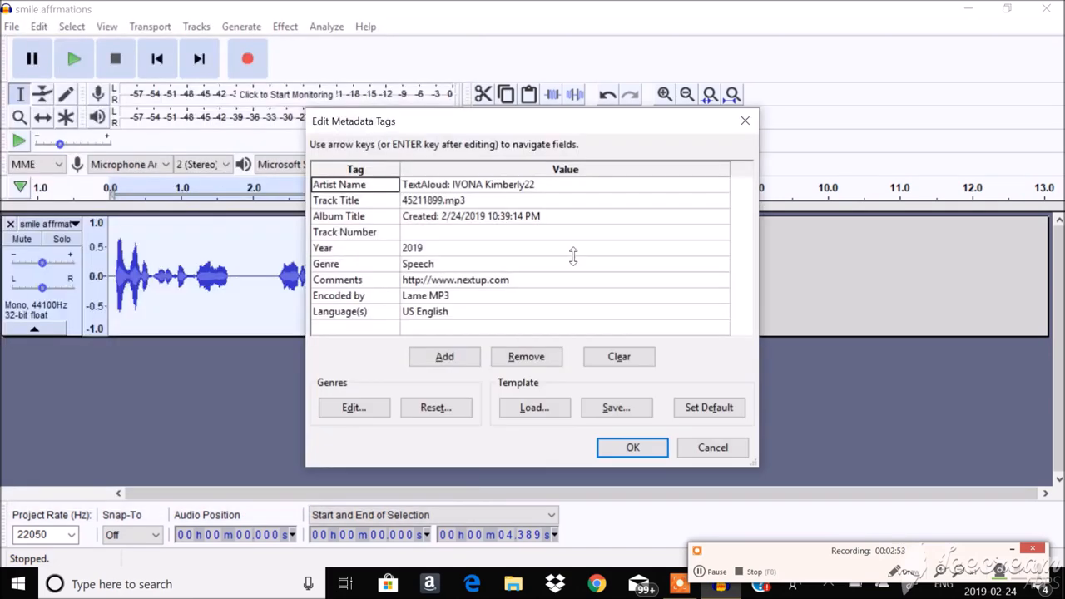
left_click(619, 357)
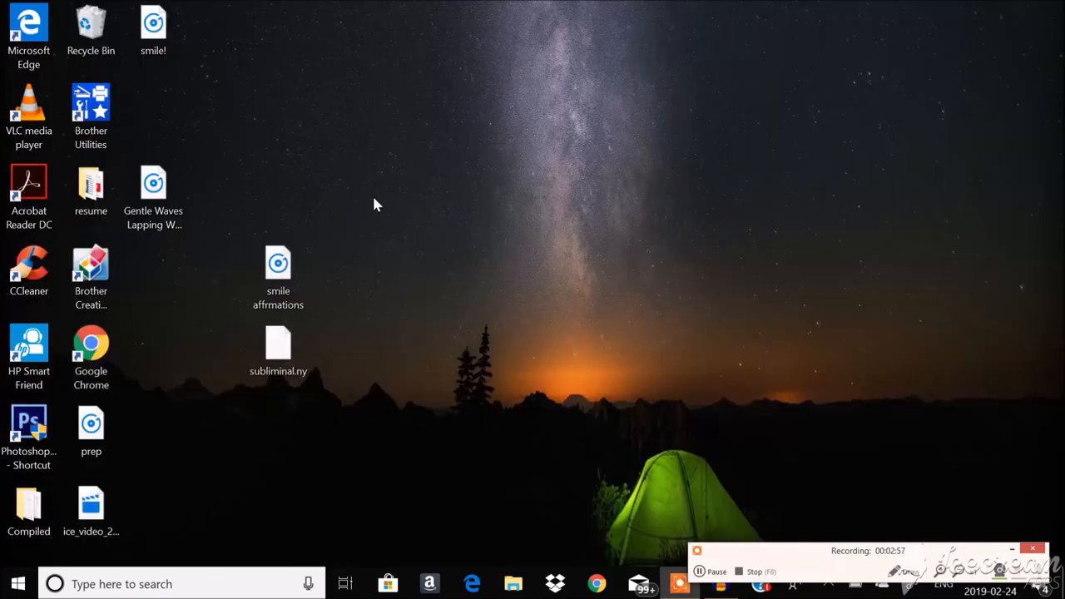
Move the new smile! file toward the centre of the desktop.
left_click(153, 23)
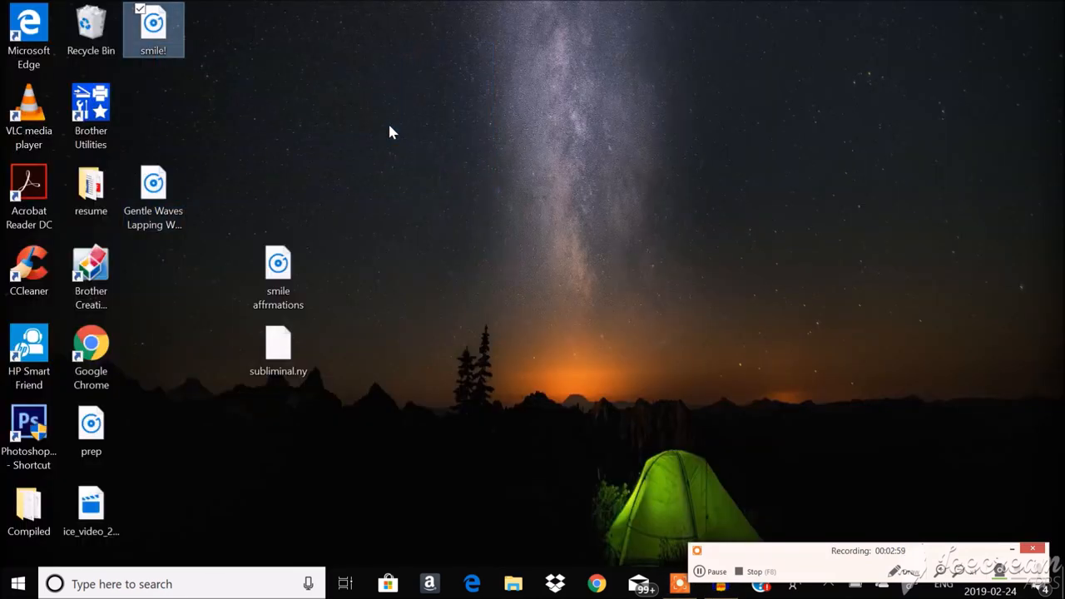
left_click_drag(153, 30, 464, 190)
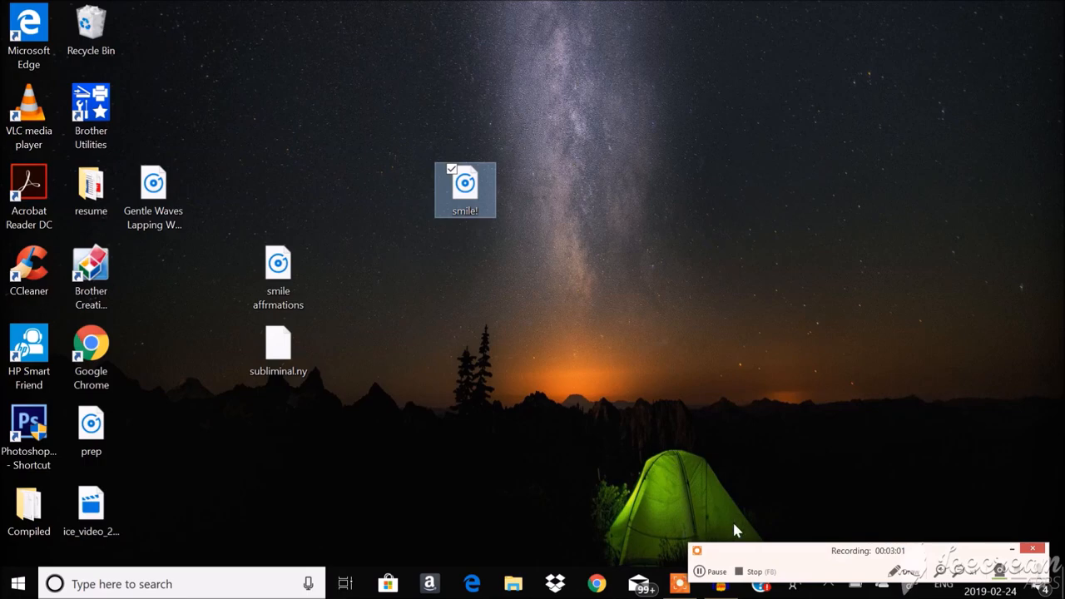